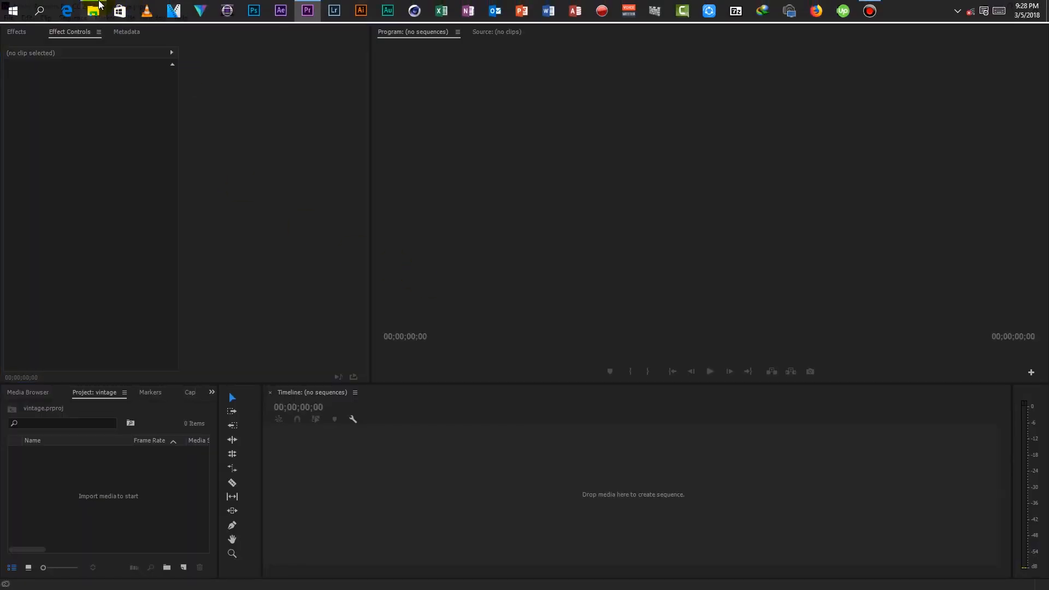
# Step: Create the DanceStock sequence from DanceStock.mov and play it back in the Program Monitor
pyautogui.click(98, 10)
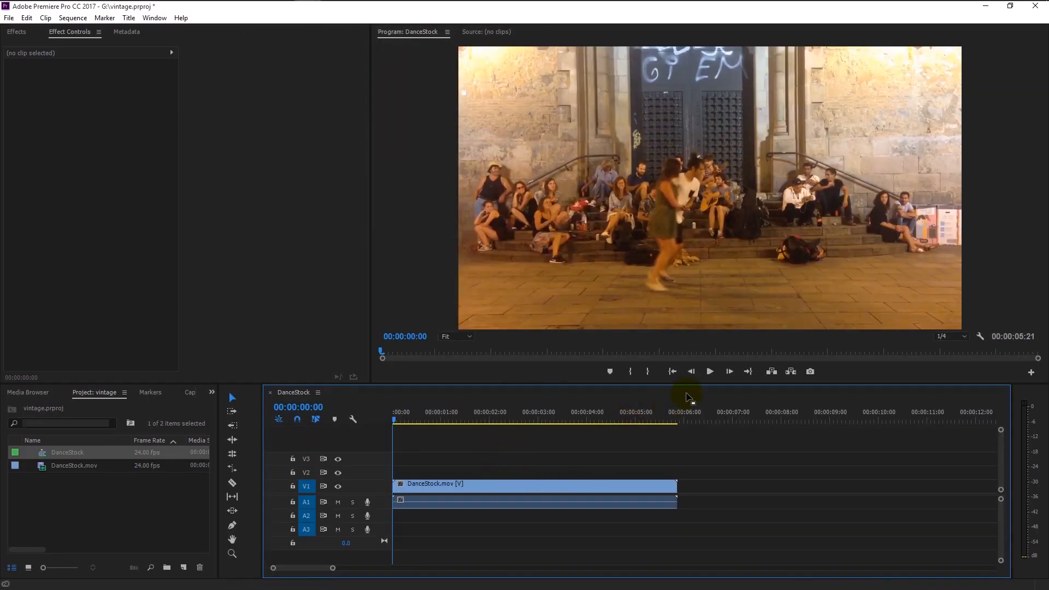
pyautogui.click(709, 371)
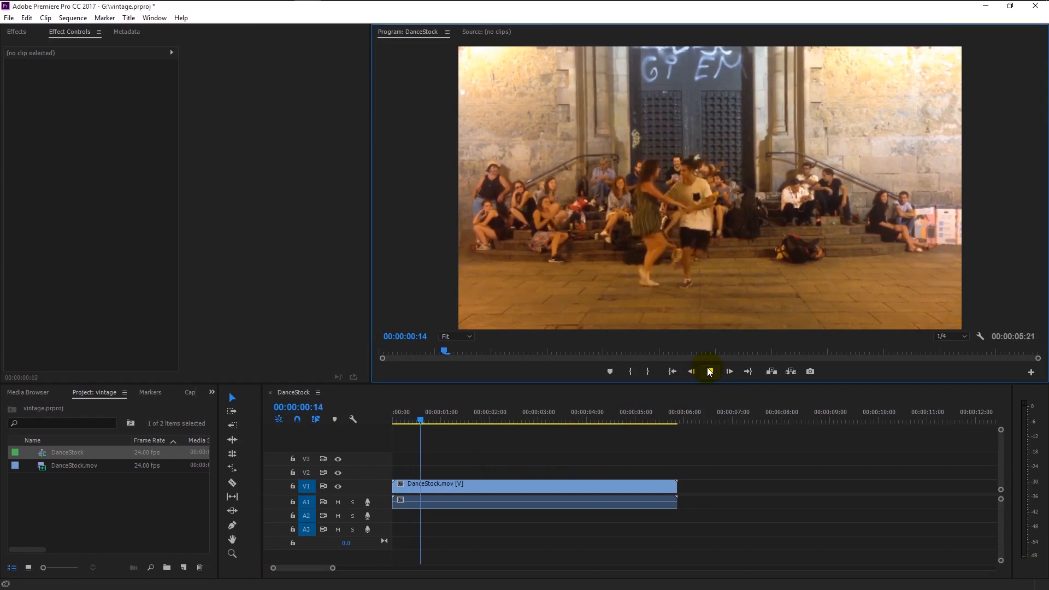
pyautogui.click(729, 371)
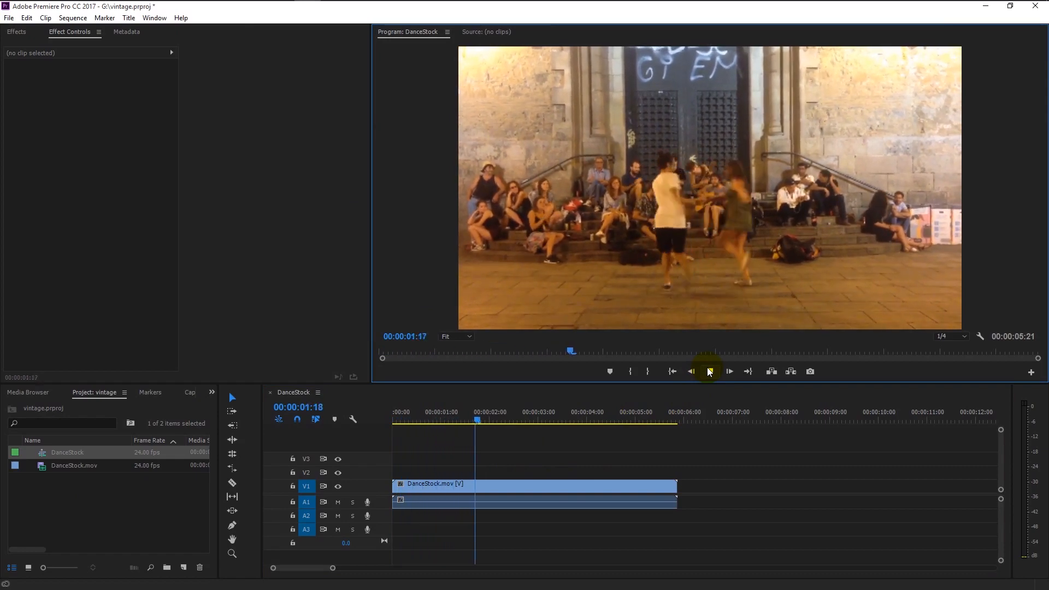
pyautogui.click(729, 371)
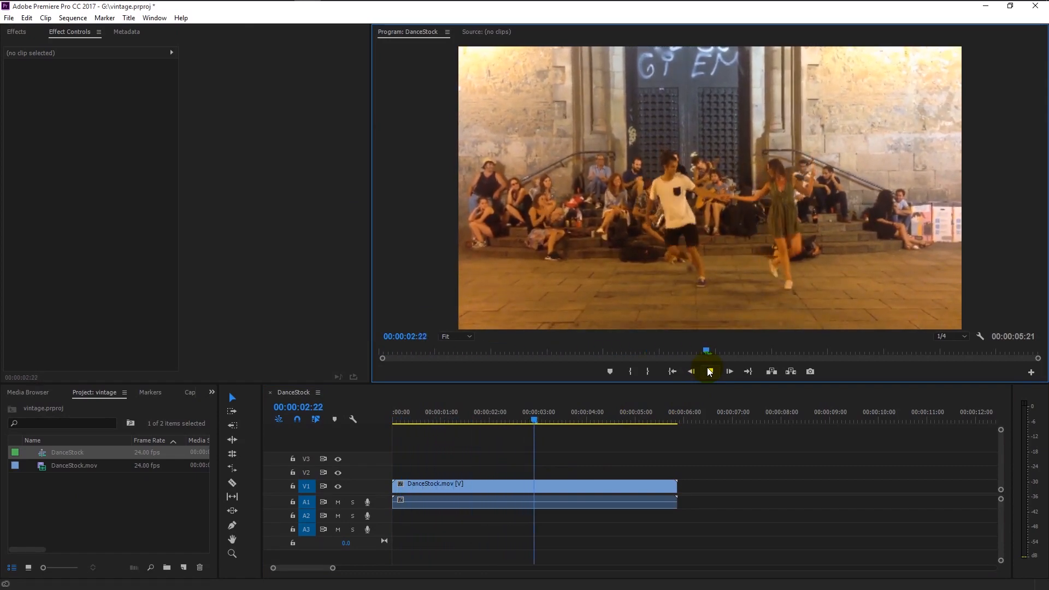
pyautogui.click(728, 372)
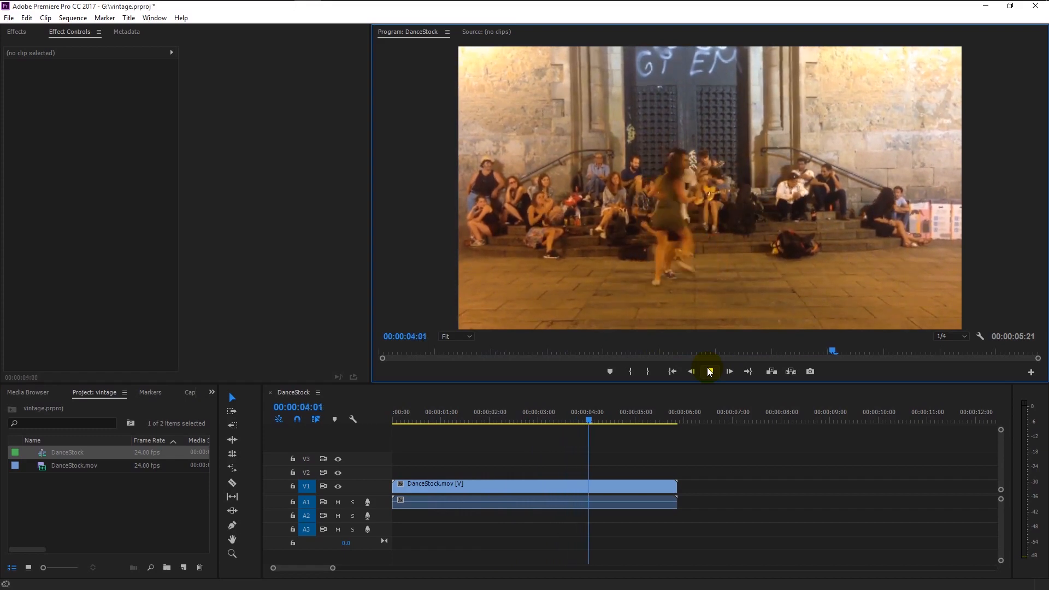
pyautogui.click(729, 372)
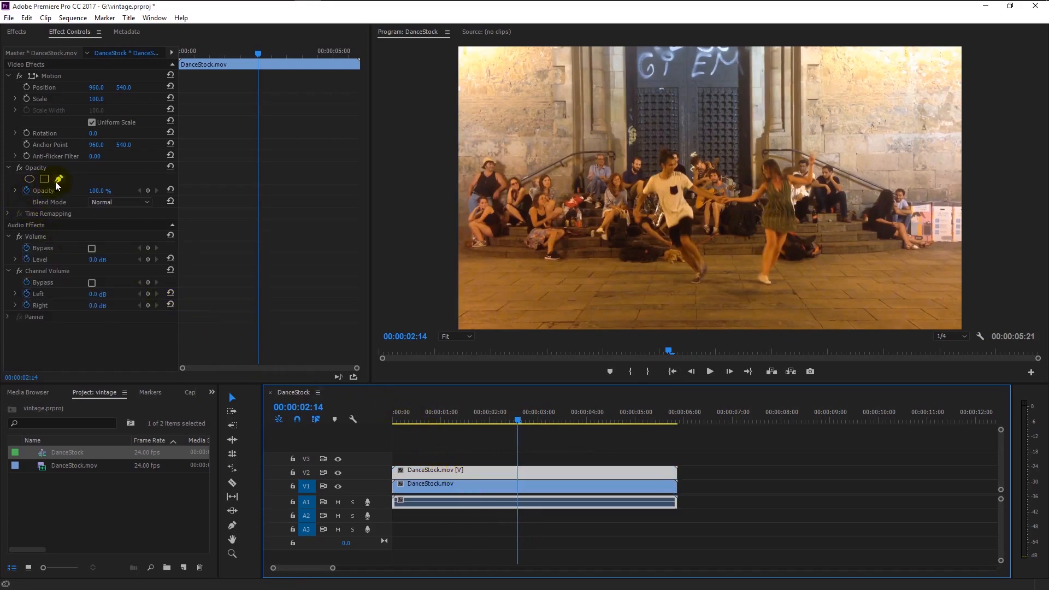
# Step: Draw an Opacity pen mask over the left side of the V2 clip and fit the preview zoom
pyautogui.click(29, 178)
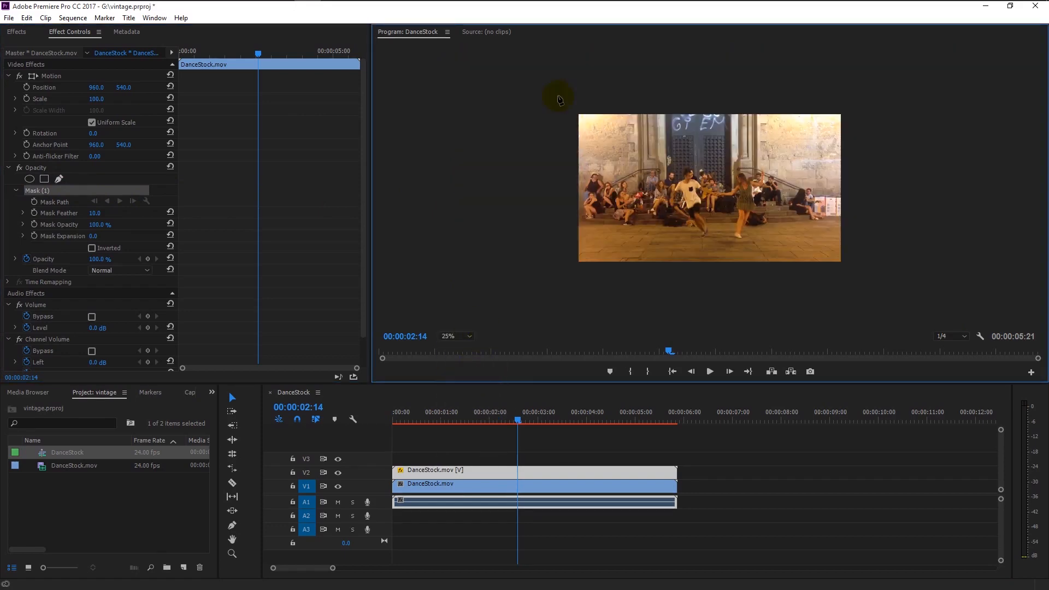
pyautogui.moveTo(711, 233)
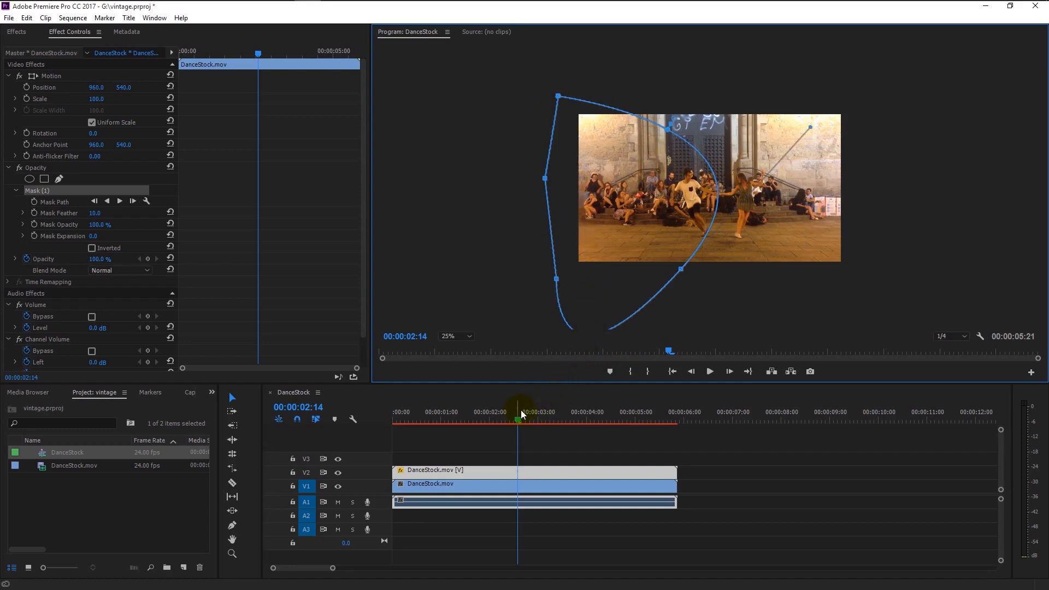
pyautogui.click(454, 335)
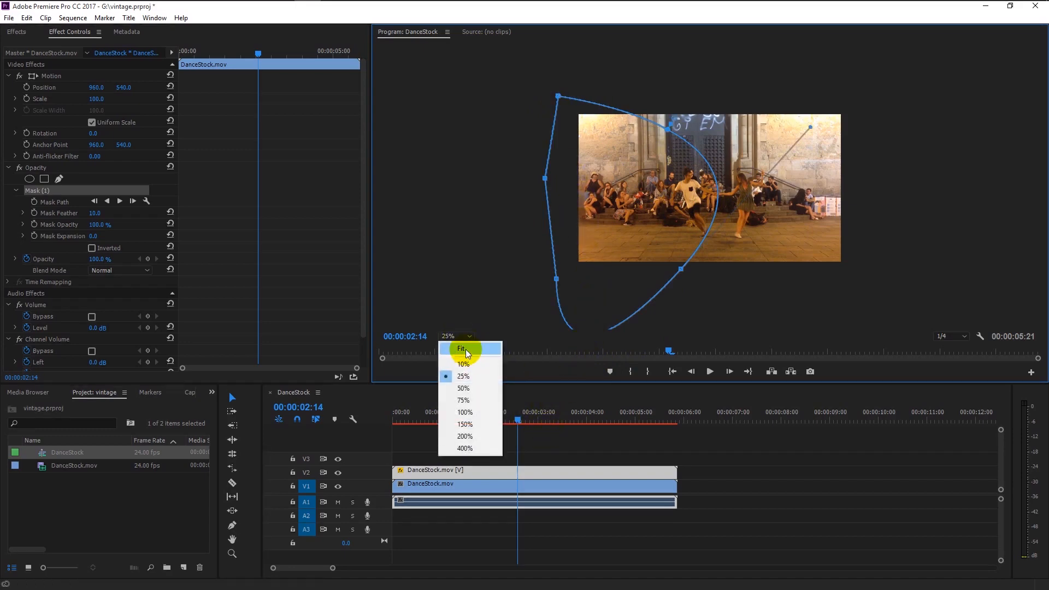
pyautogui.click(461, 349)
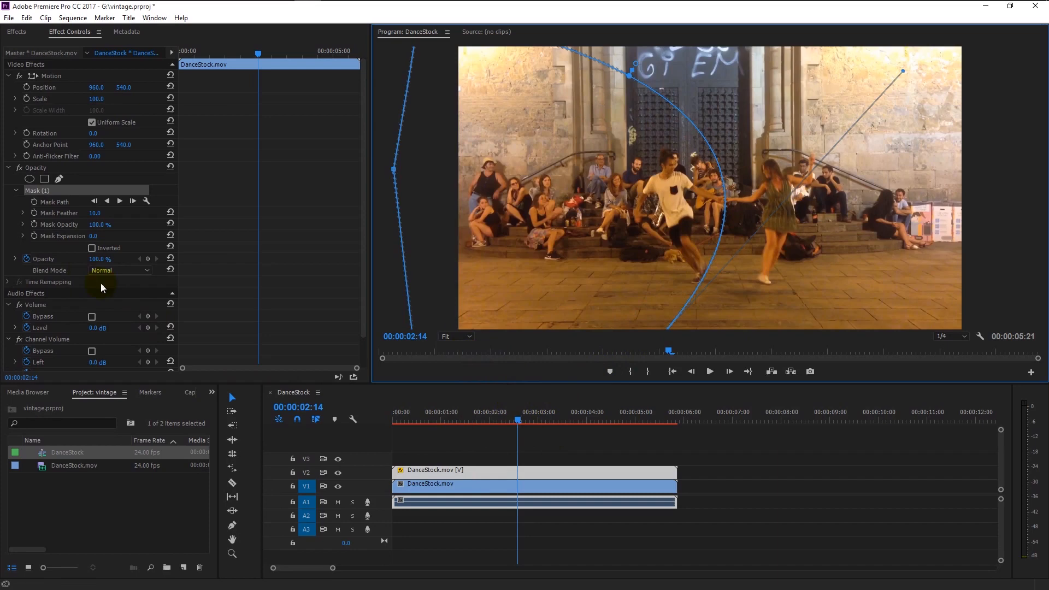
# Step: Apply Luma Curve to the V2 clip with Output set to Luma and Mask Feather about 82
pyautogui.click(17, 32)
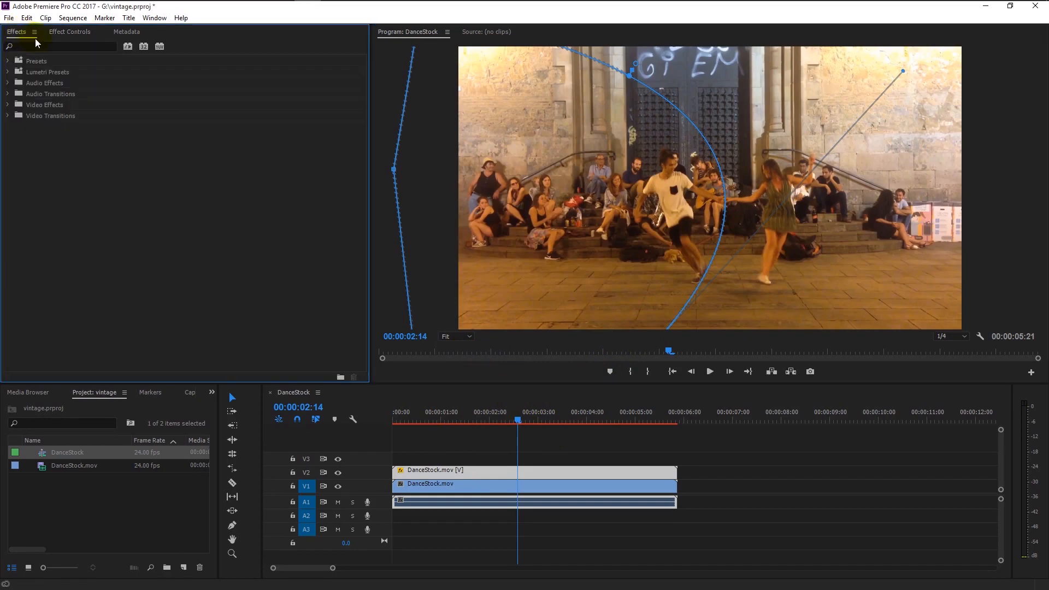
pyautogui.write('curve')
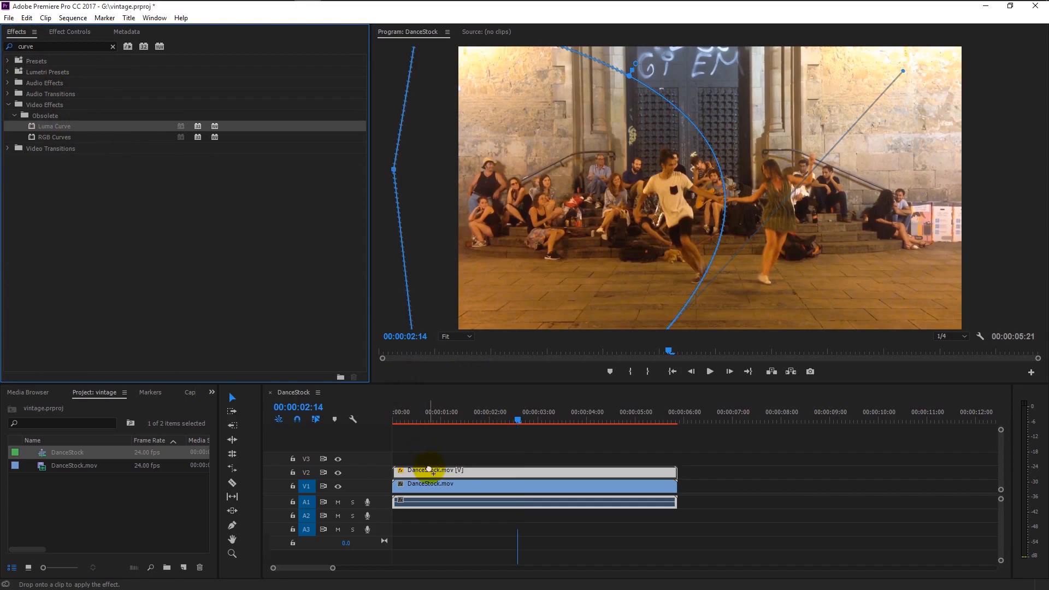
pyautogui.click(69, 31)
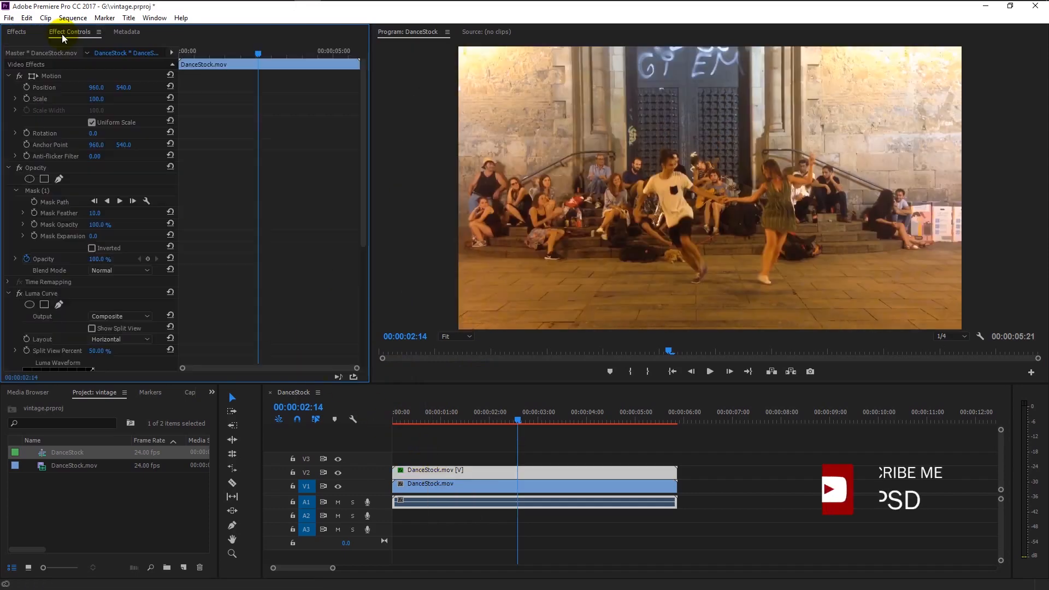
pyautogui.scroll(-3)
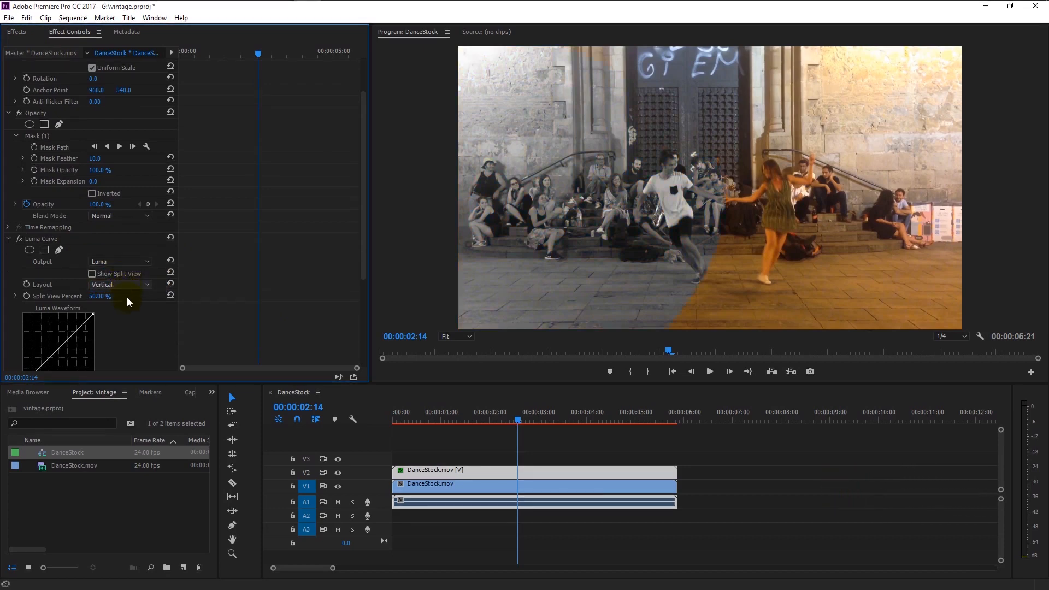
pyautogui.scroll(-3)
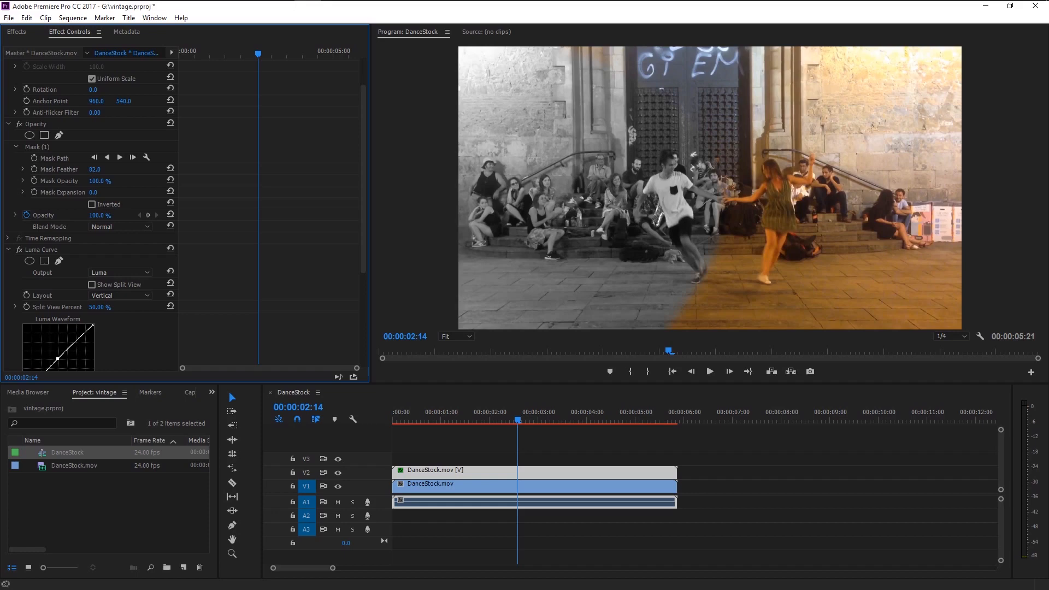
pyautogui.click(39, 147)
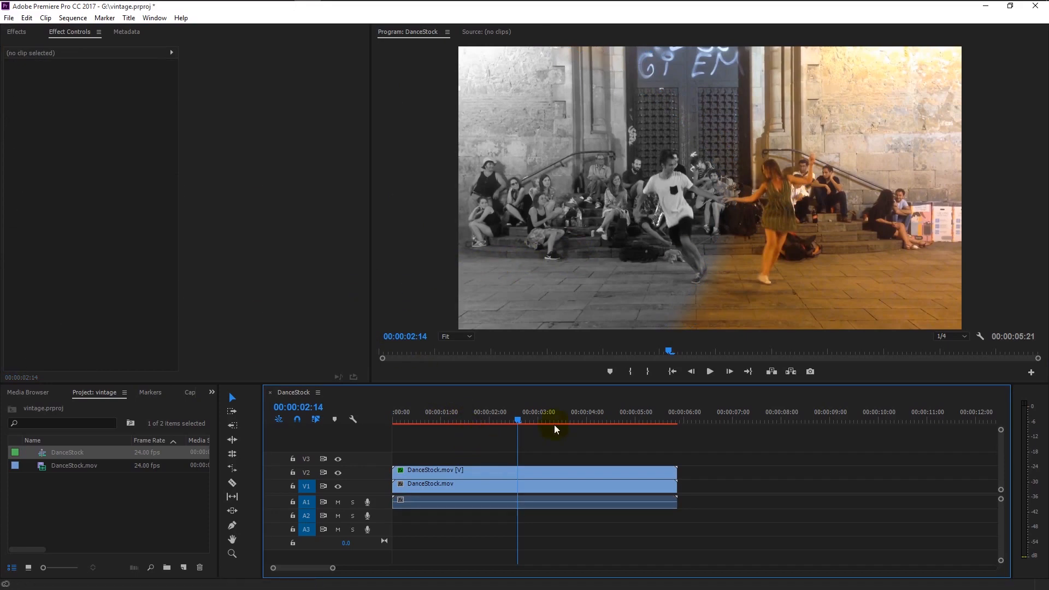
pyautogui.click(708, 372)
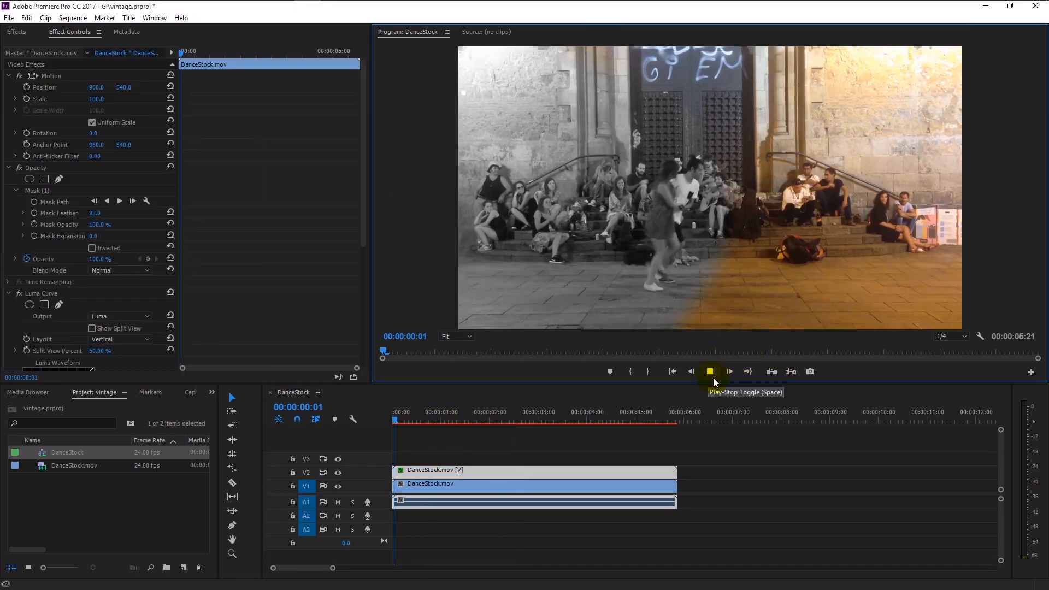
pyautogui.click(708, 372)
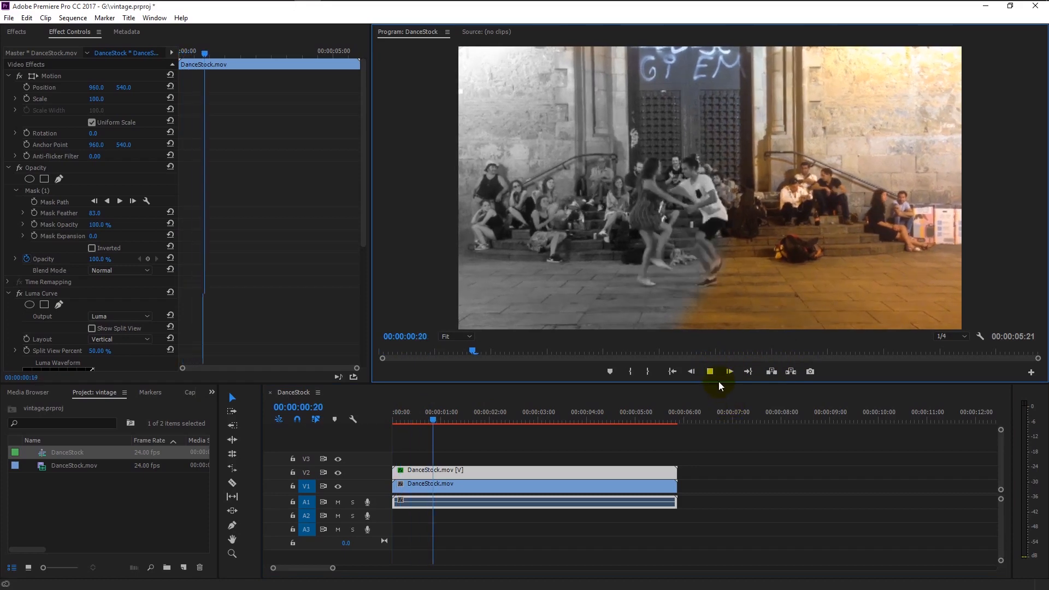
pyautogui.click(710, 372)
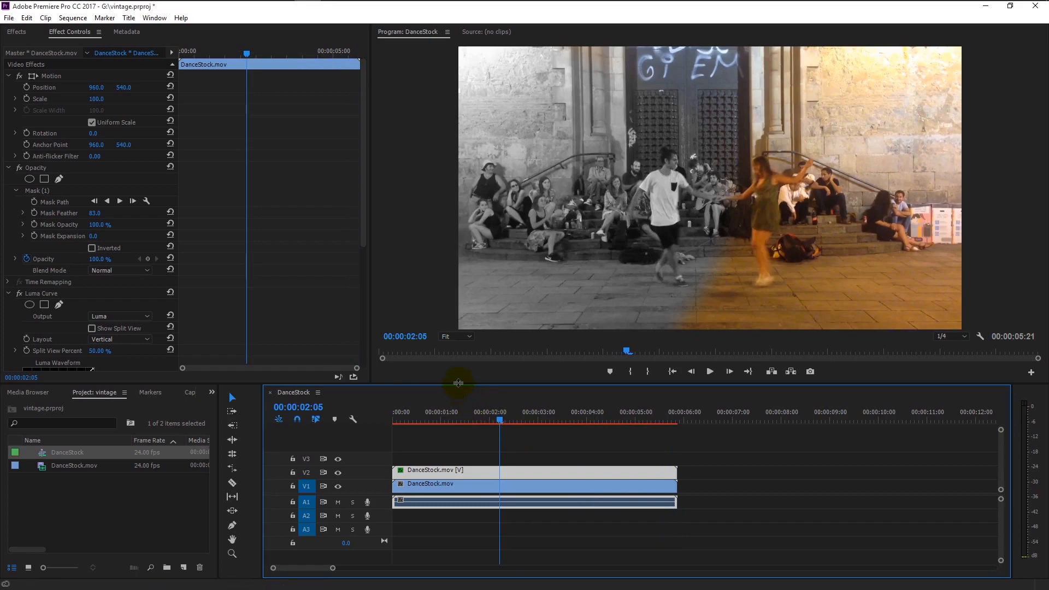
pyautogui.moveTo(428, 350)
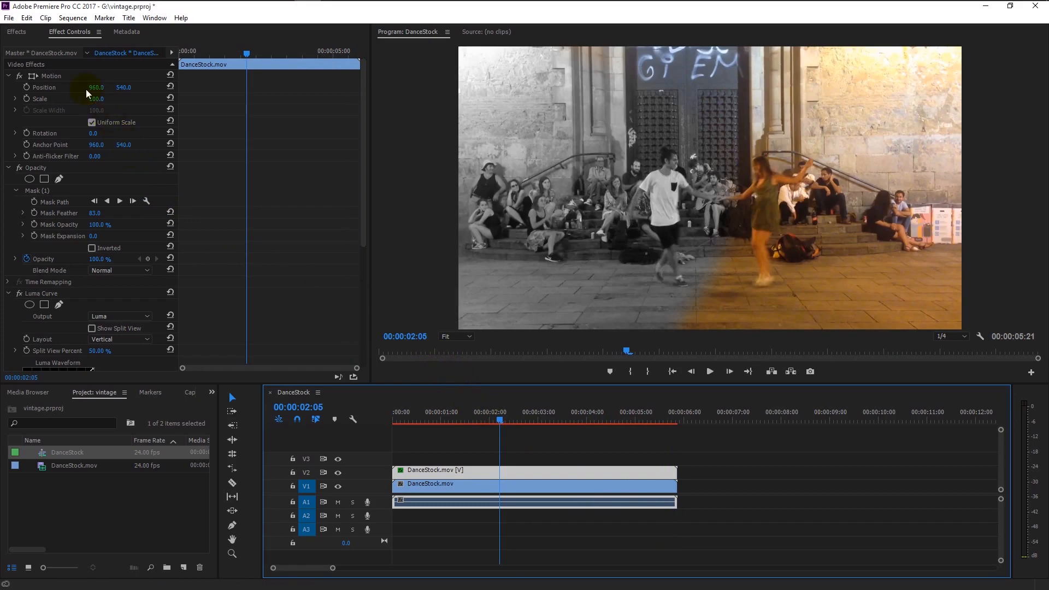
pyautogui.click(15, 31)
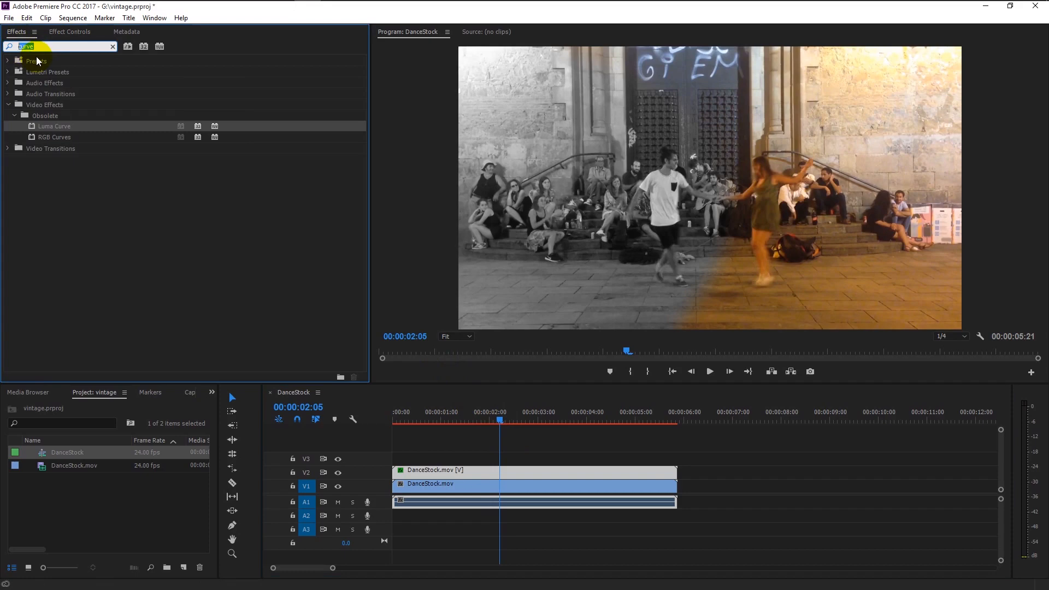
# Step: Search Effects for 'misfire' to list Red Giant MisFire presets, then replay from the start
pyautogui.write('misfire')
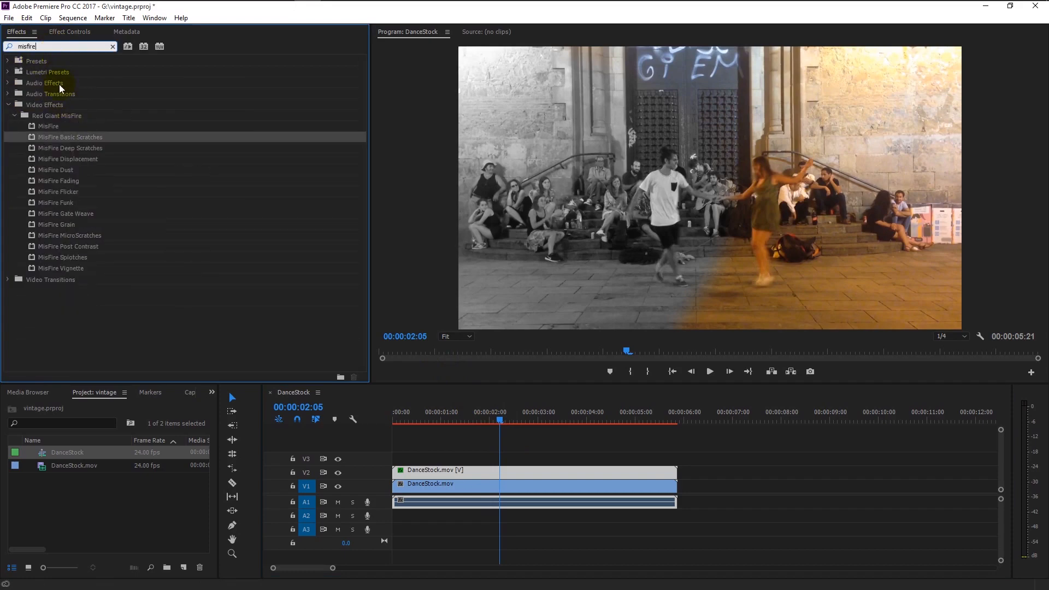
pyautogui.moveTo(94, 167)
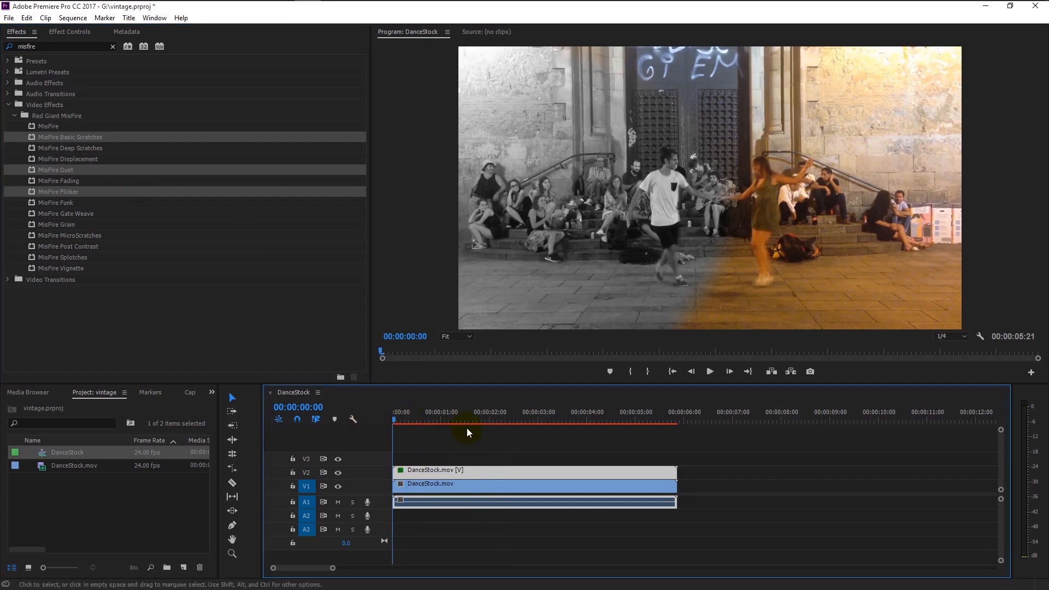
pyautogui.moveTo(709, 372)
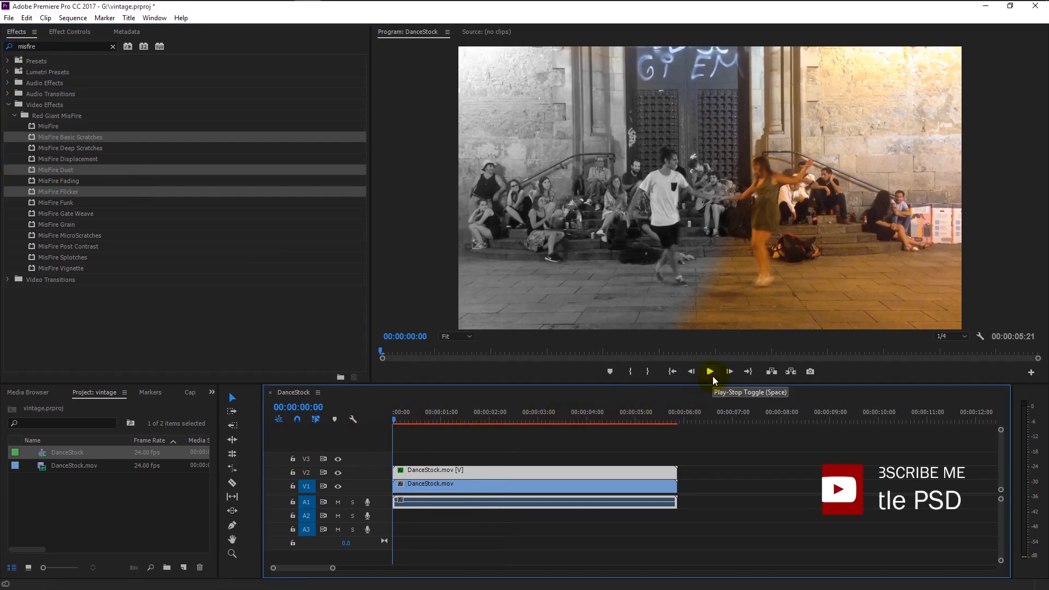
pyautogui.click(709, 371)
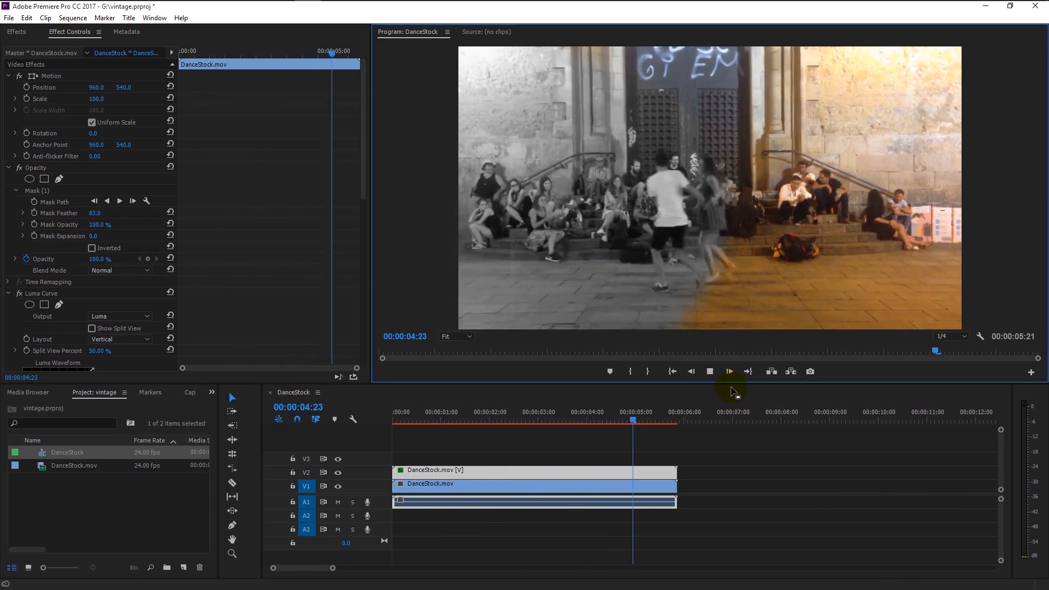
pyautogui.click(729, 372)
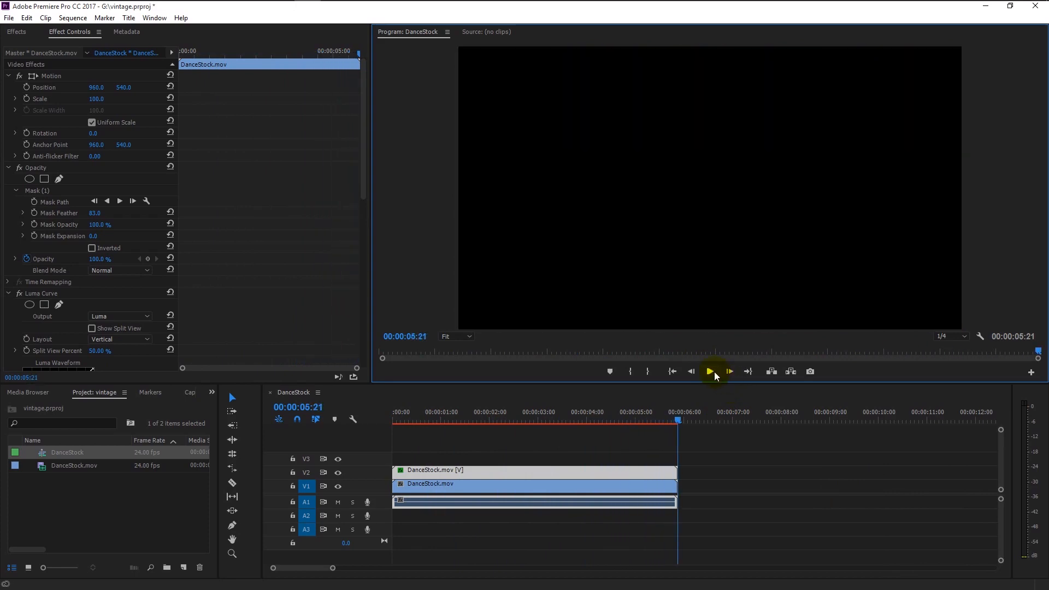
pyautogui.click(708, 372)
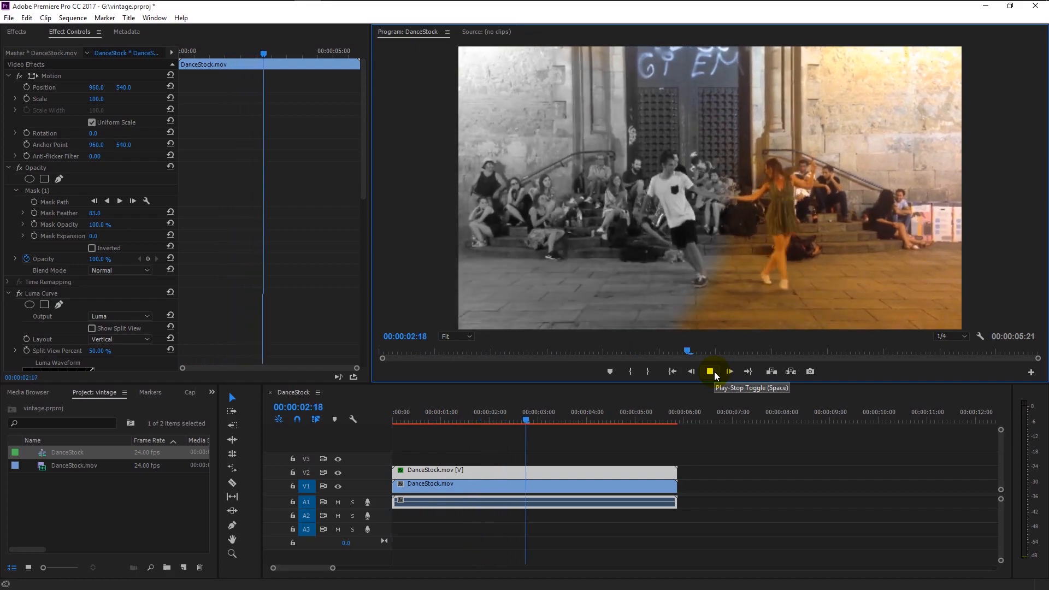
pyautogui.click(709, 371)
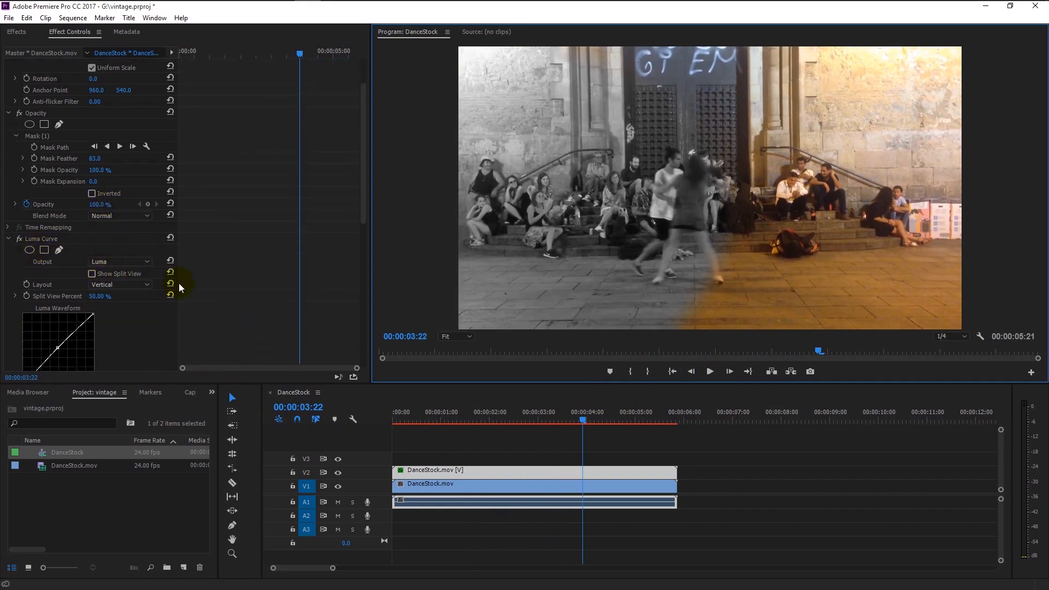
# Step: Park the playhead at 00:00:02:19 and scroll the Effect Controls list
pyautogui.click(528, 422)
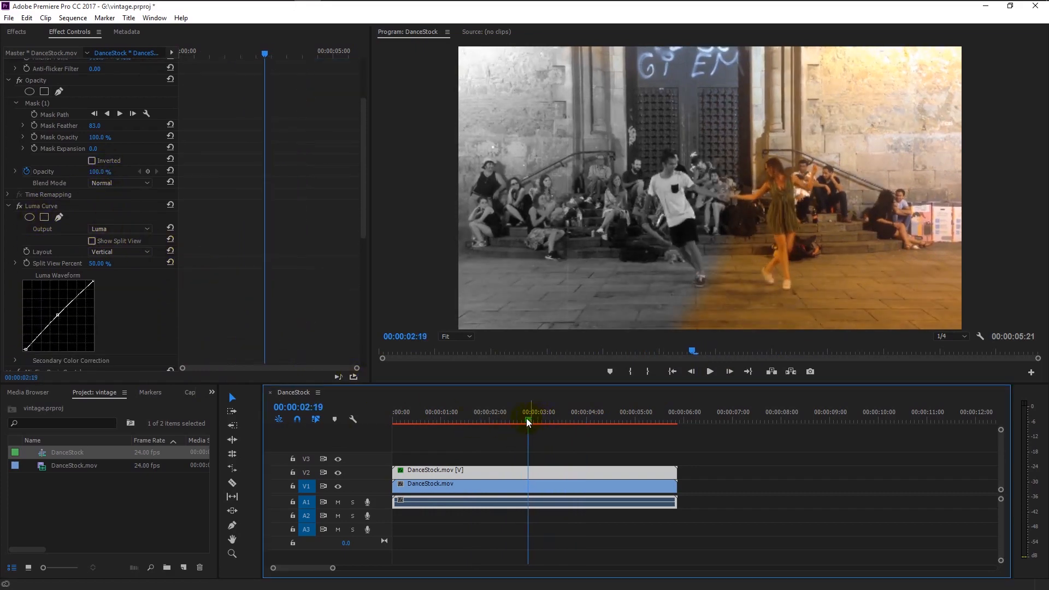
pyautogui.scroll(-3)
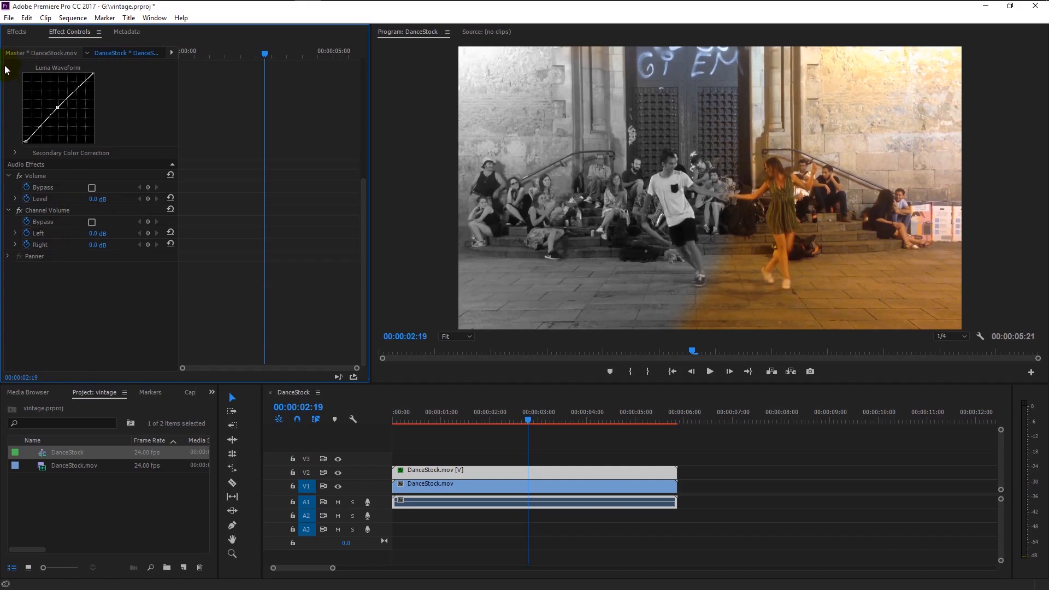
# Step: Apply Dust & Scratches to the DanceStock clip and keyframe Radius and Threshold to grow toward the end
pyautogui.click(15, 31)
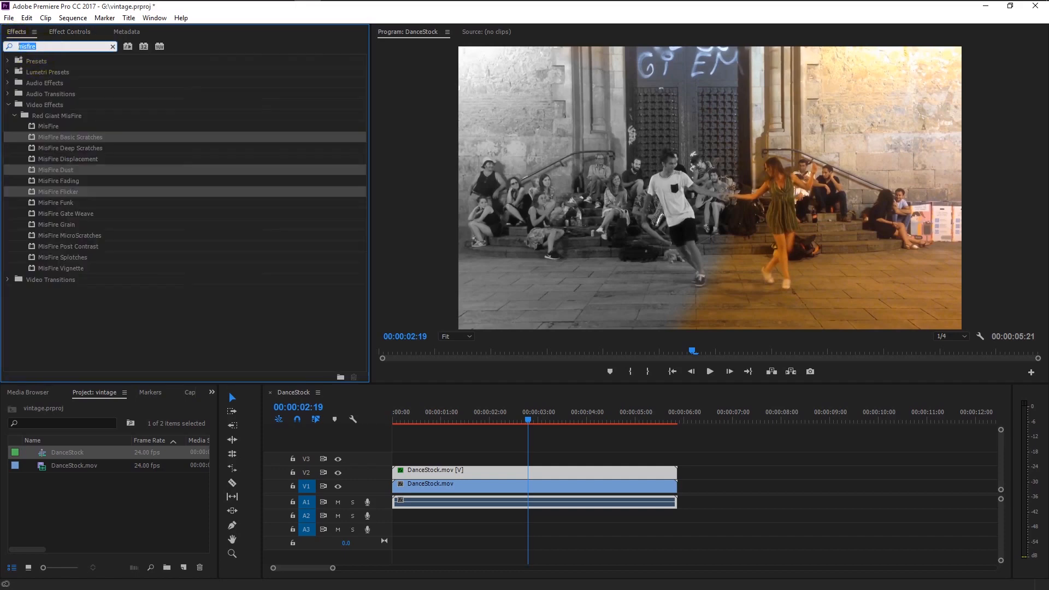
pyautogui.write('dust')
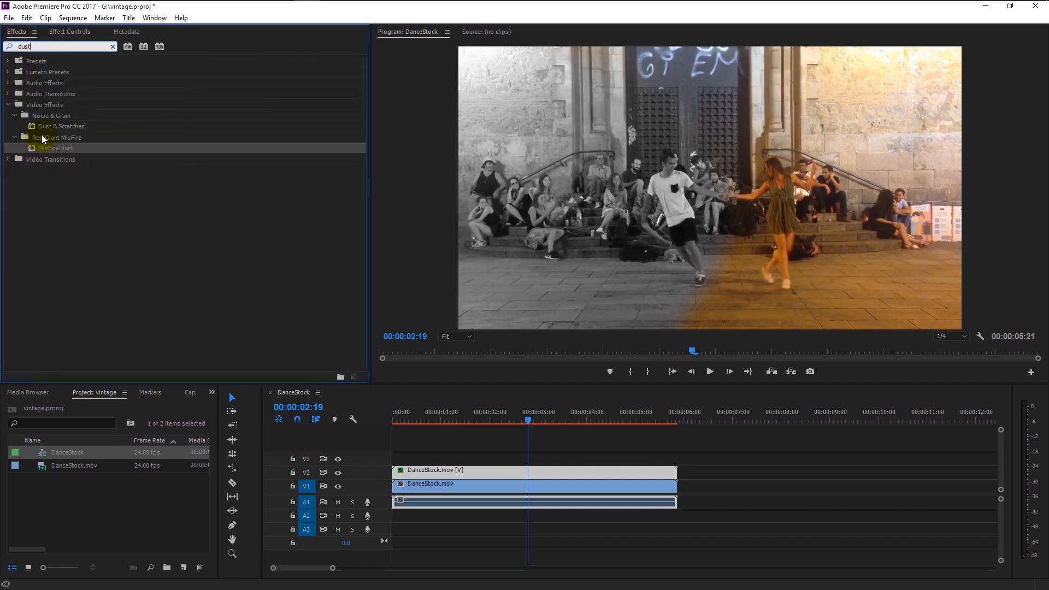
pyautogui.moveTo(61, 125); pyautogui.dragTo(408, 457)
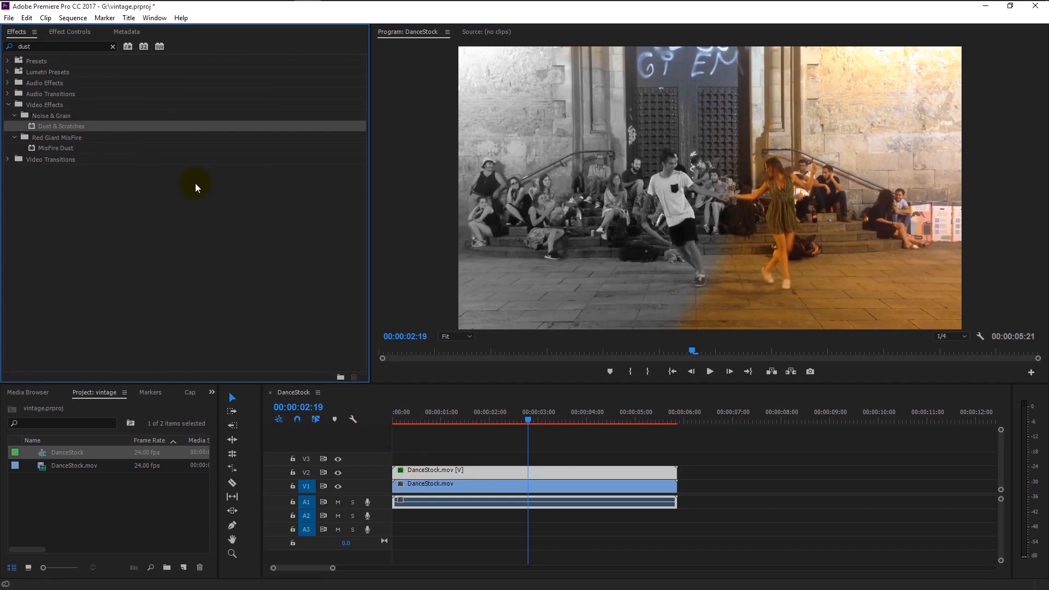
pyautogui.click(69, 32)
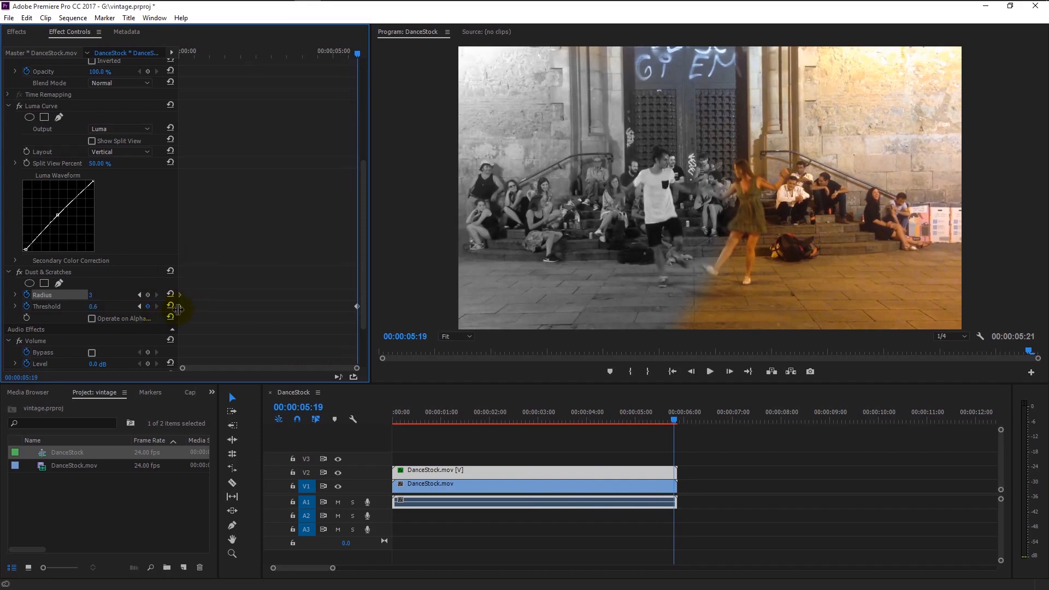
pyautogui.doubleClick(103, 293)
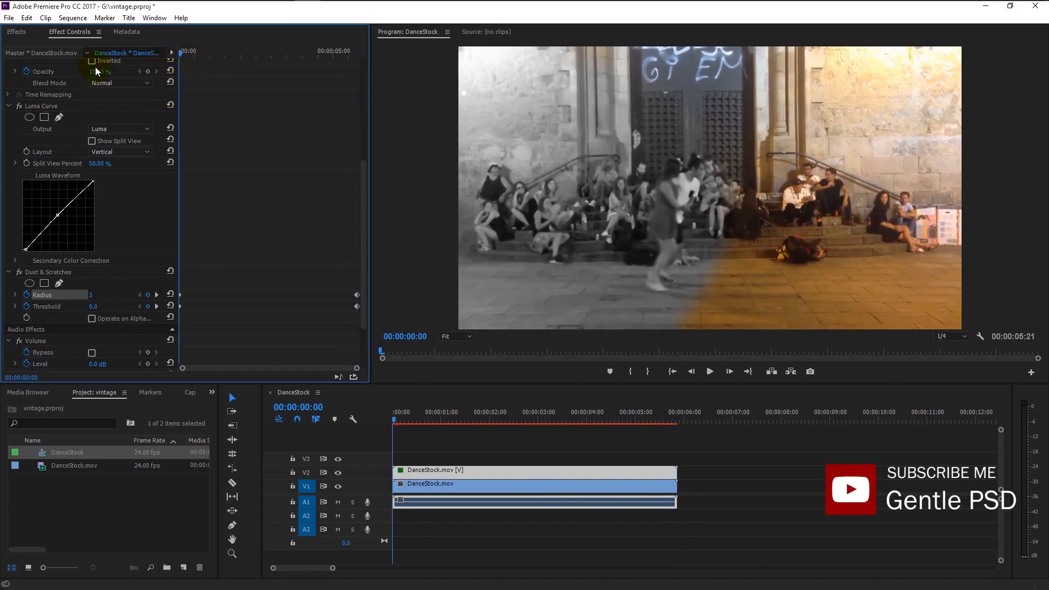
# Step: Apply Noise HLS grain with Lightness keyframed from 0% at the start to higher at the clip's end
pyautogui.write('dust')
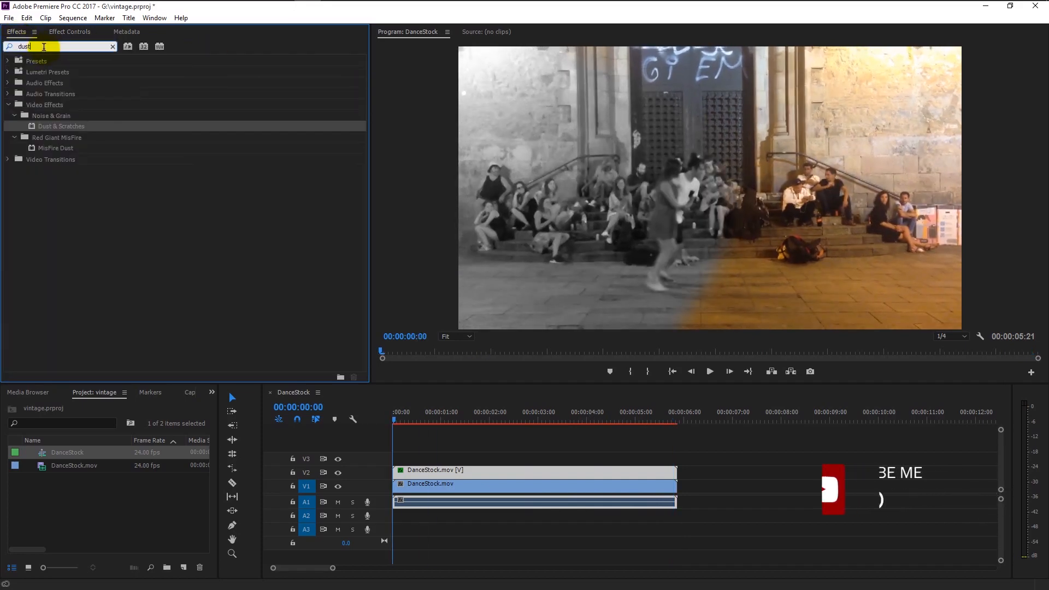
pyautogui.write('noise')
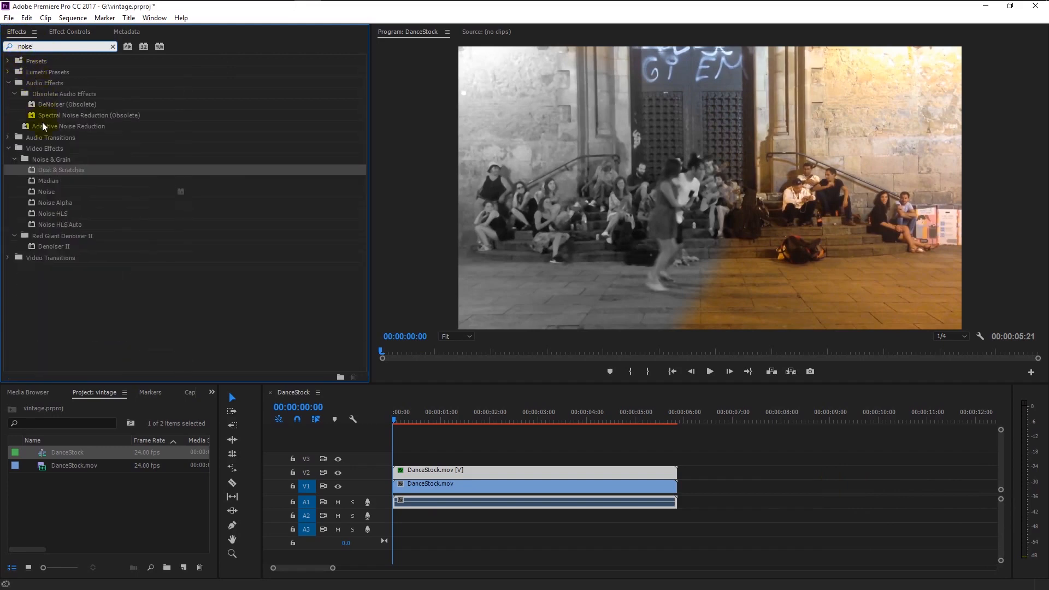
pyautogui.click(52, 213)
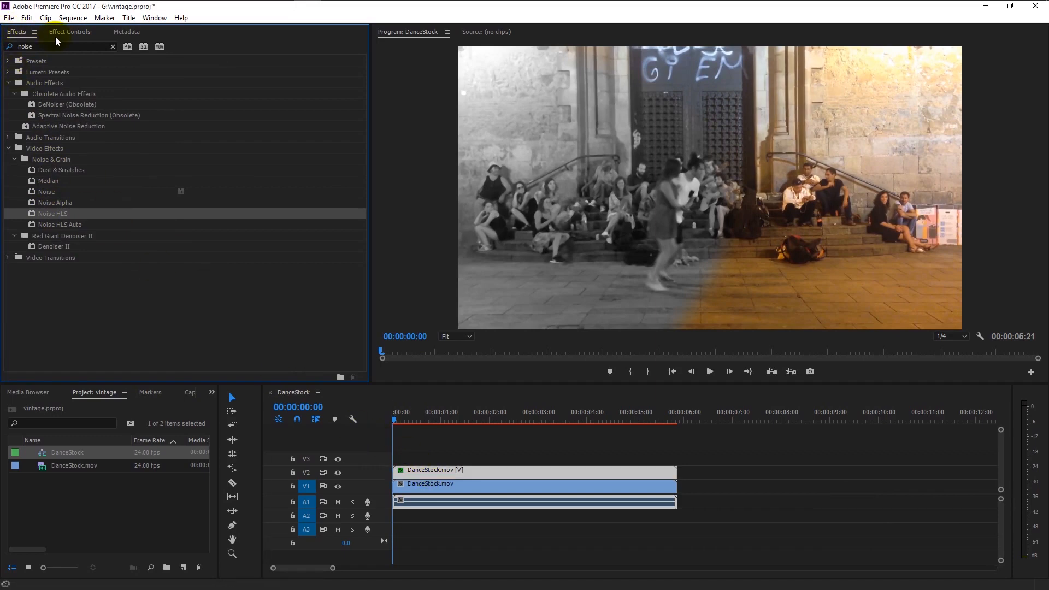
pyautogui.click(70, 32)
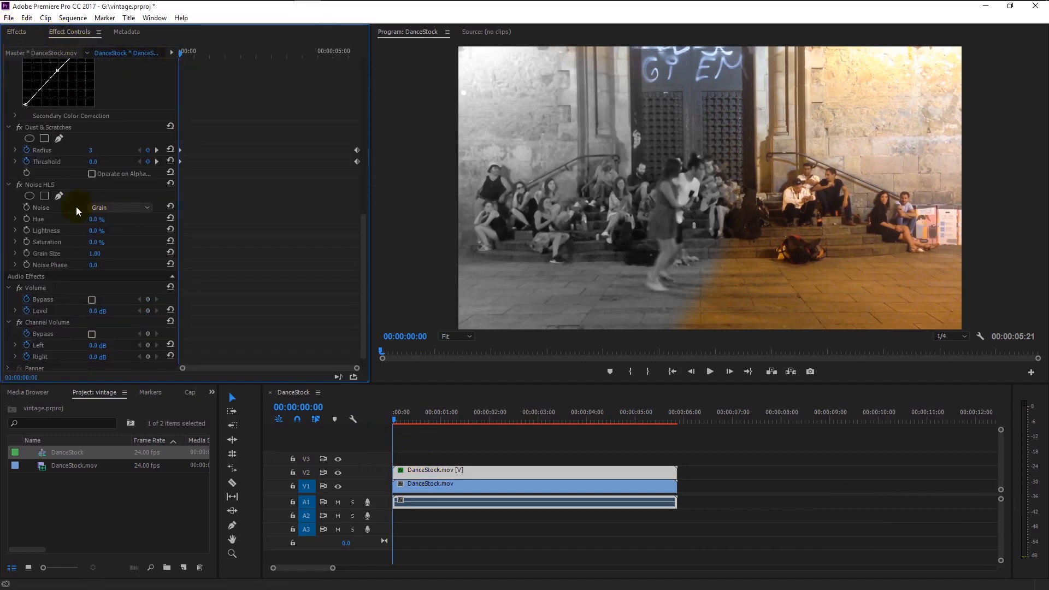
pyautogui.moveTo(56, 230)
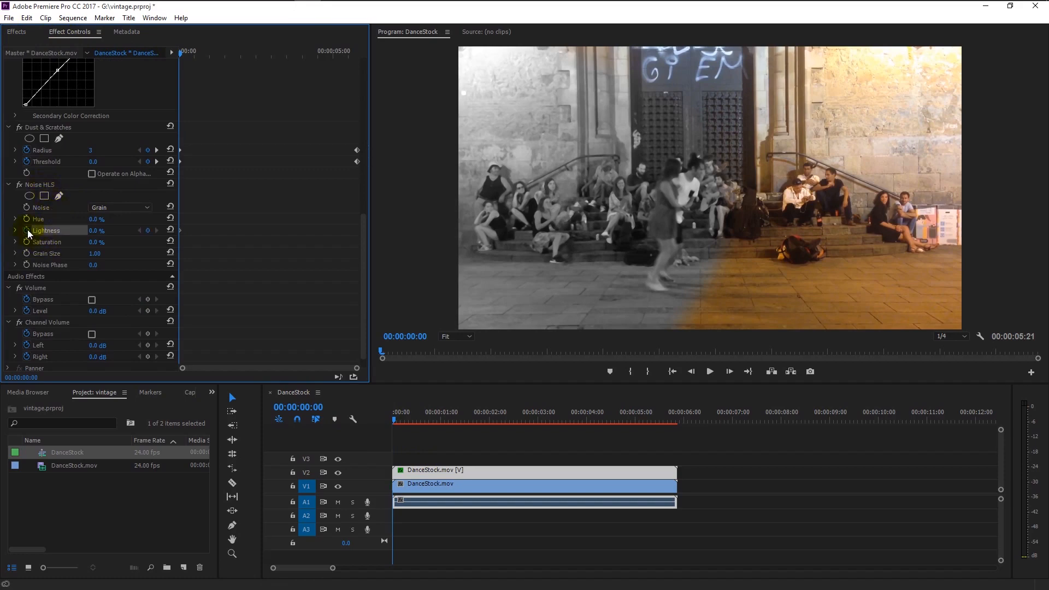
pyautogui.moveTo(204, 192)
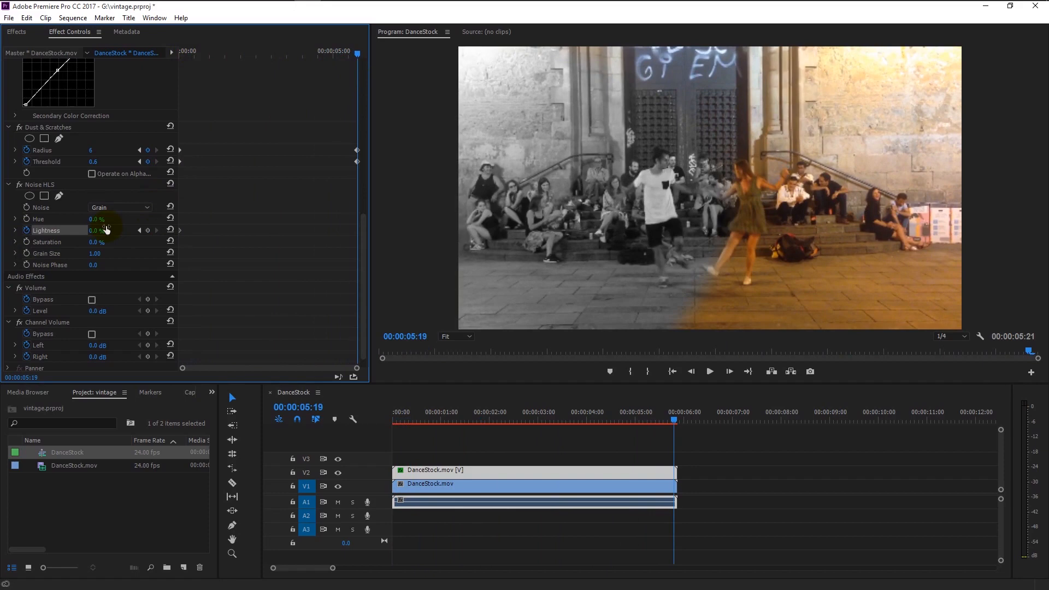
pyautogui.moveTo(97, 230); pyautogui.dragTo(129, 251)
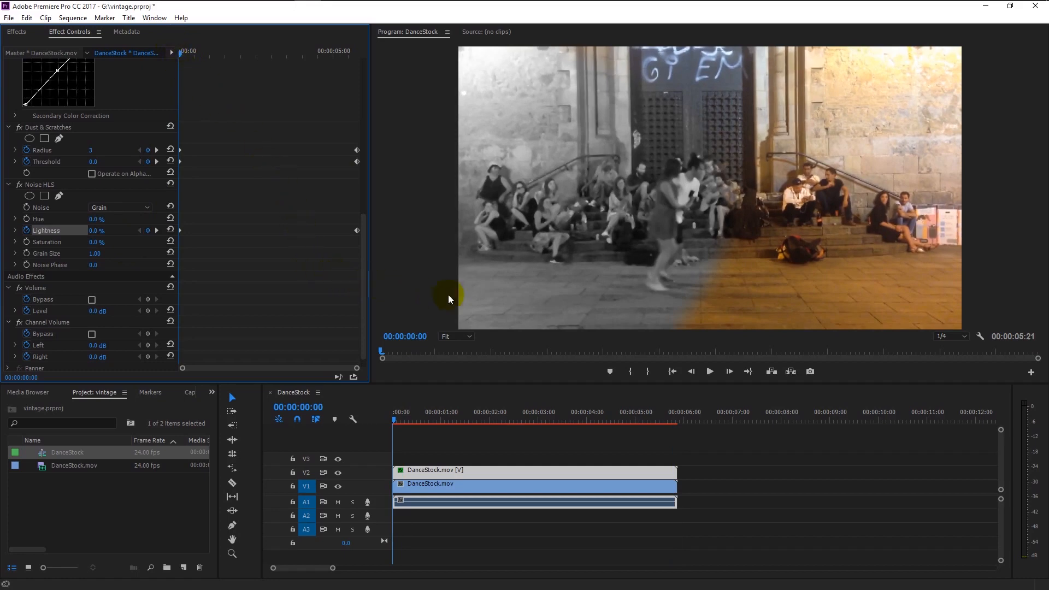
# Step: Play the grainy vintage result, stop near four seconds, and return to the searched noise effects
pyautogui.click(709, 371)
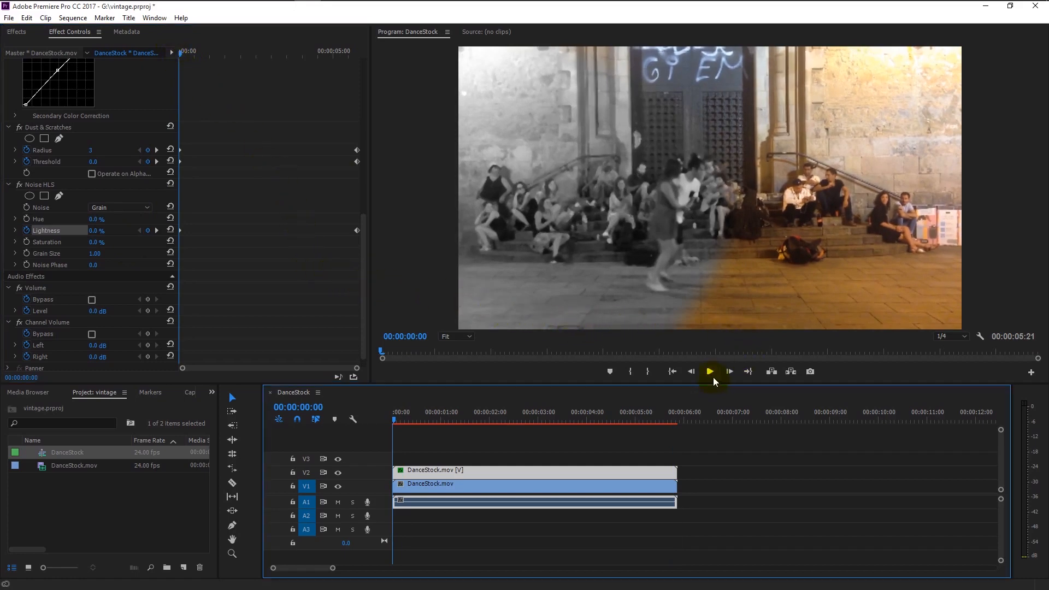
pyautogui.click(709, 372)
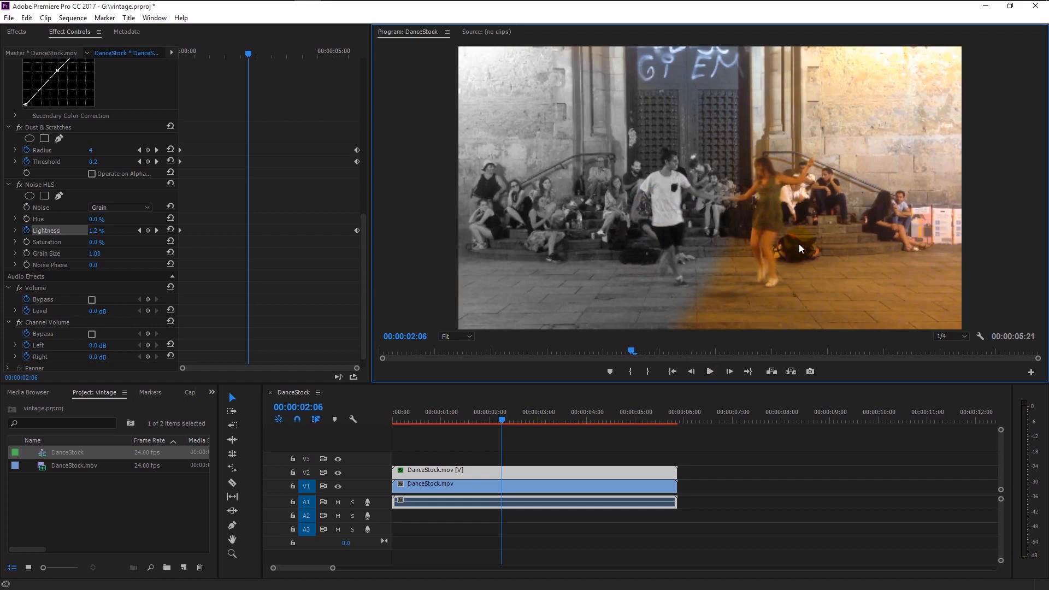
pyautogui.click(708, 371)
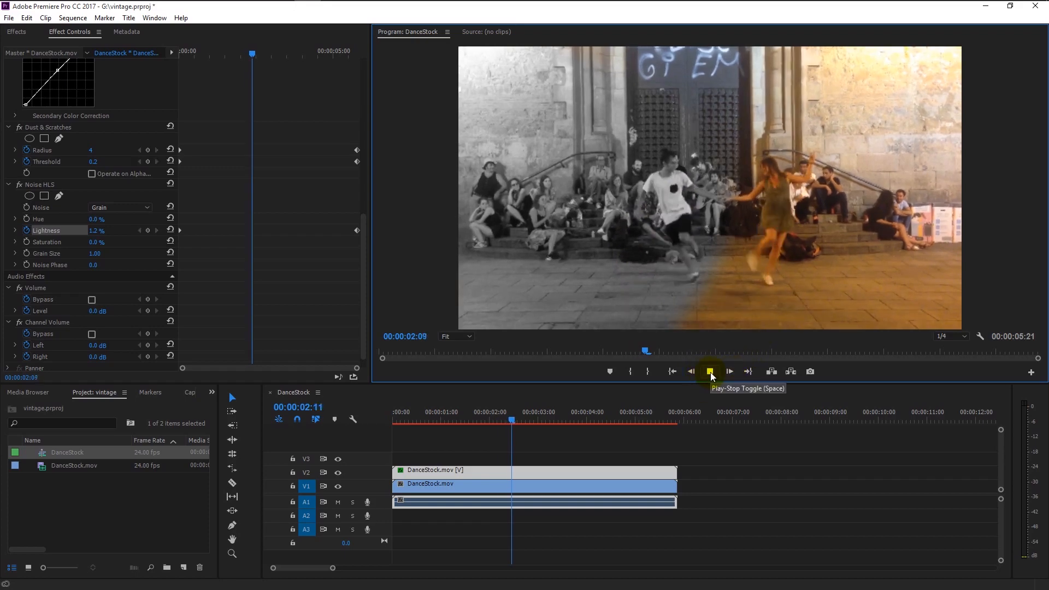
pyautogui.click(708, 371)
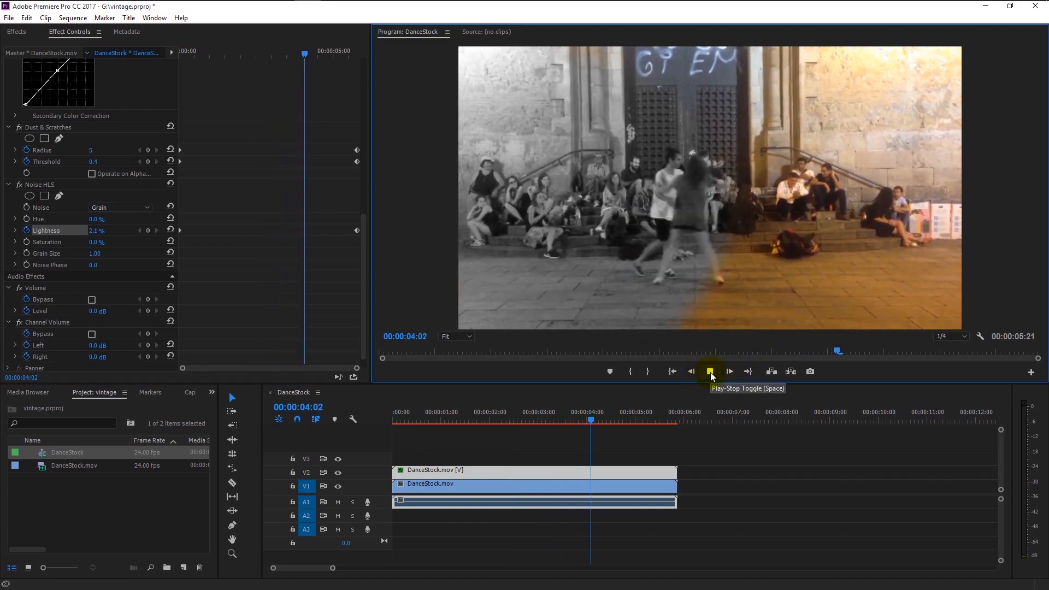
pyautogui.click(710, 372)
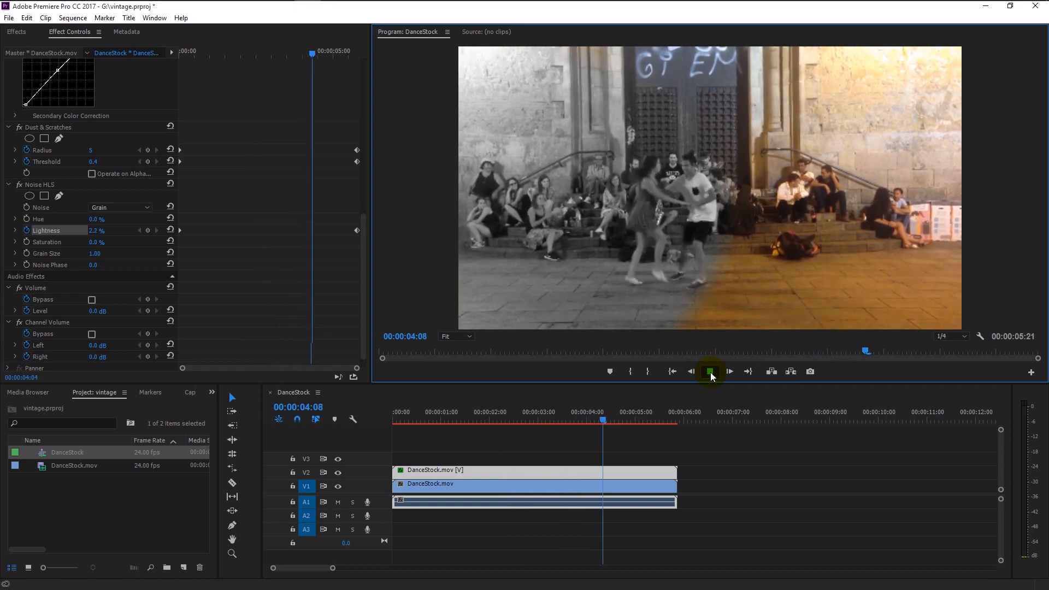
pyautogui.click(709, 371)
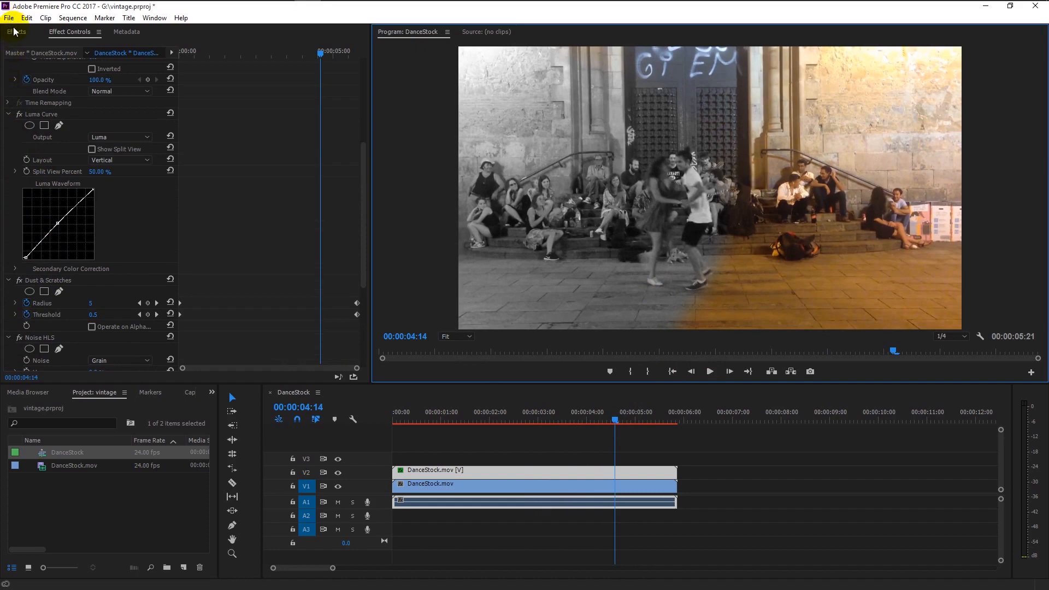
pyautogui.click(17, 32)
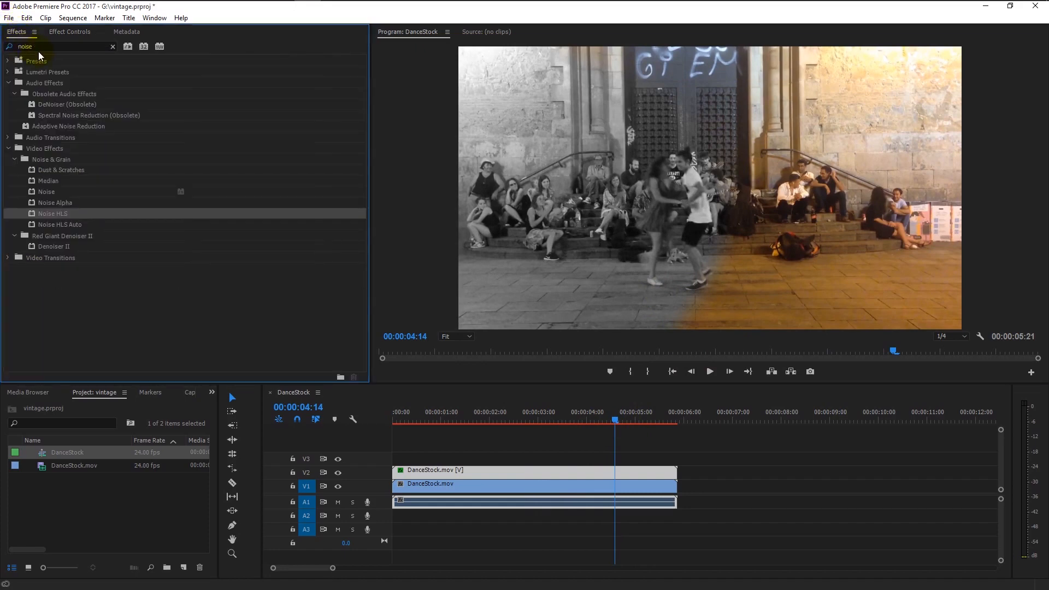